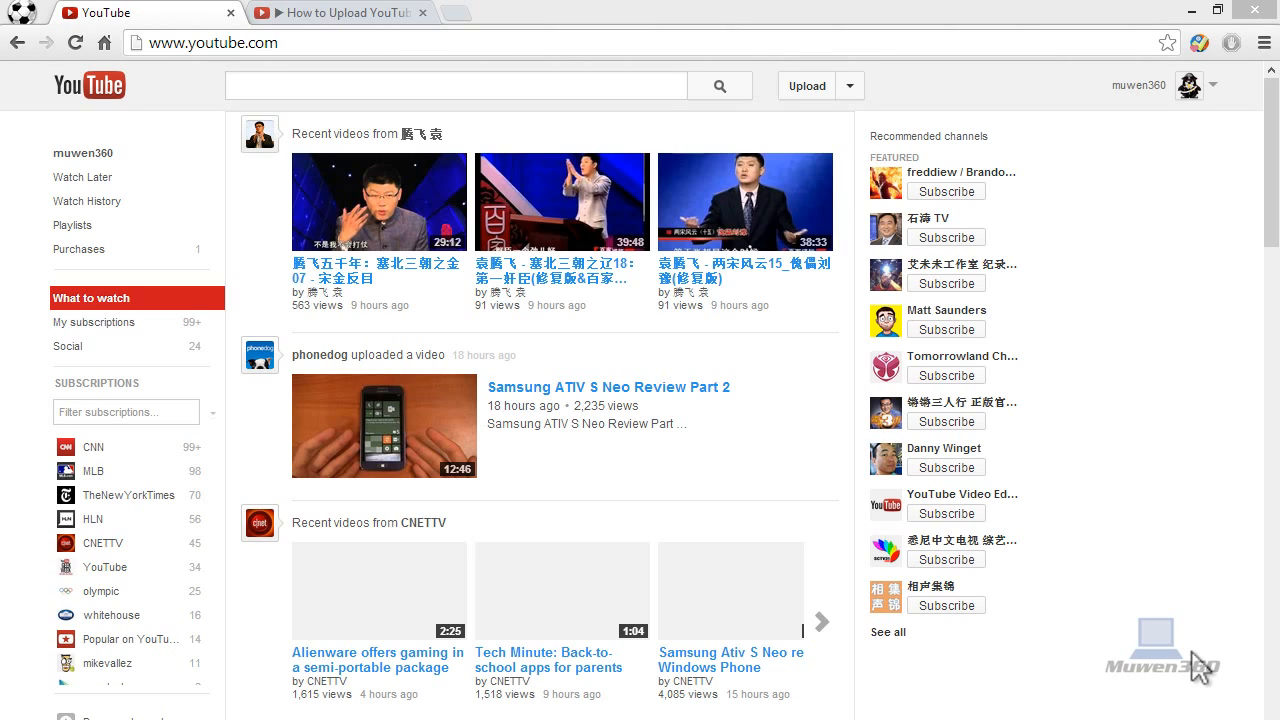
pyautogui.moveTo(1200, 668)
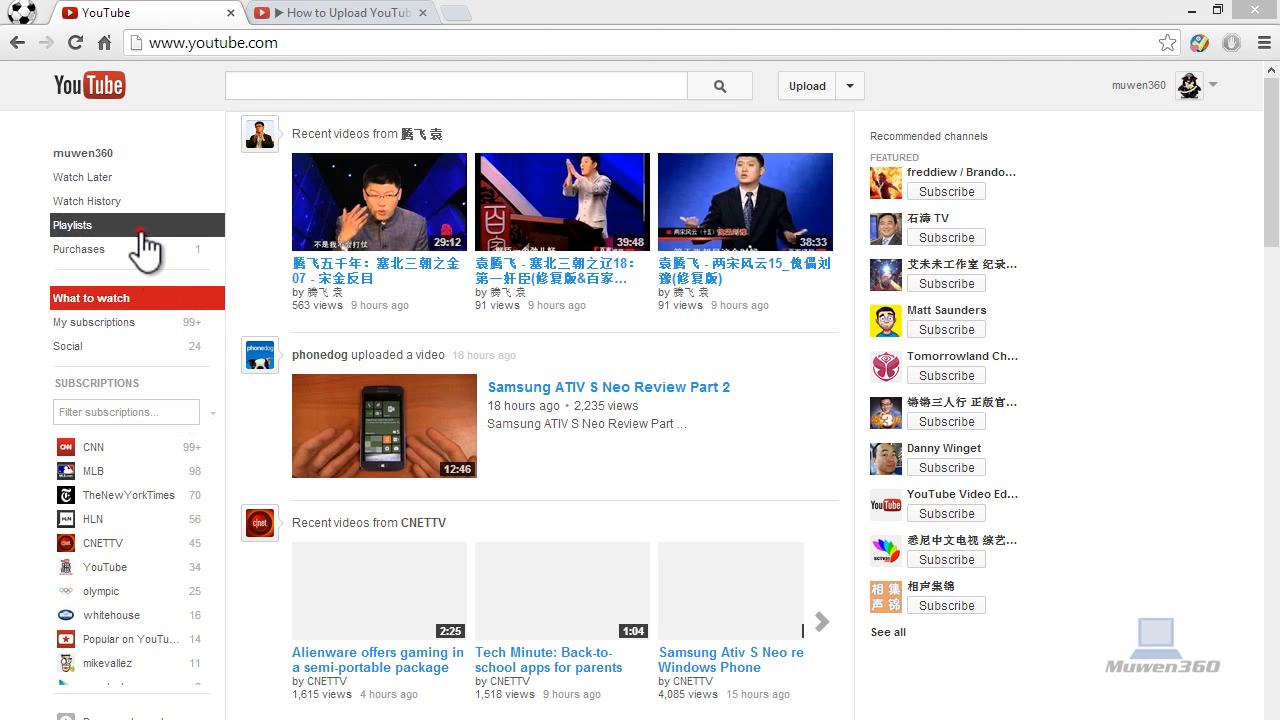
# Show the Muwen360 Does Tech channel's playlists, starting with Favorite videos
pyautogui.click(72, 224)
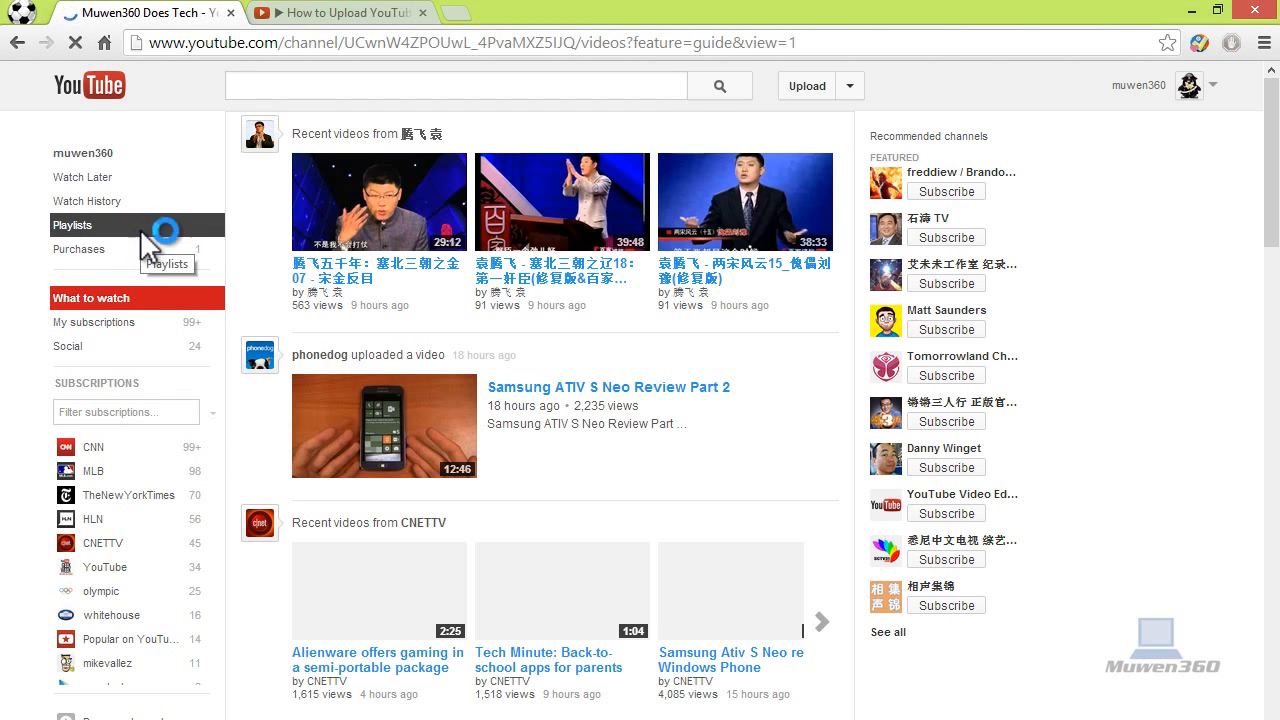
pyautogui.click(72, 224)
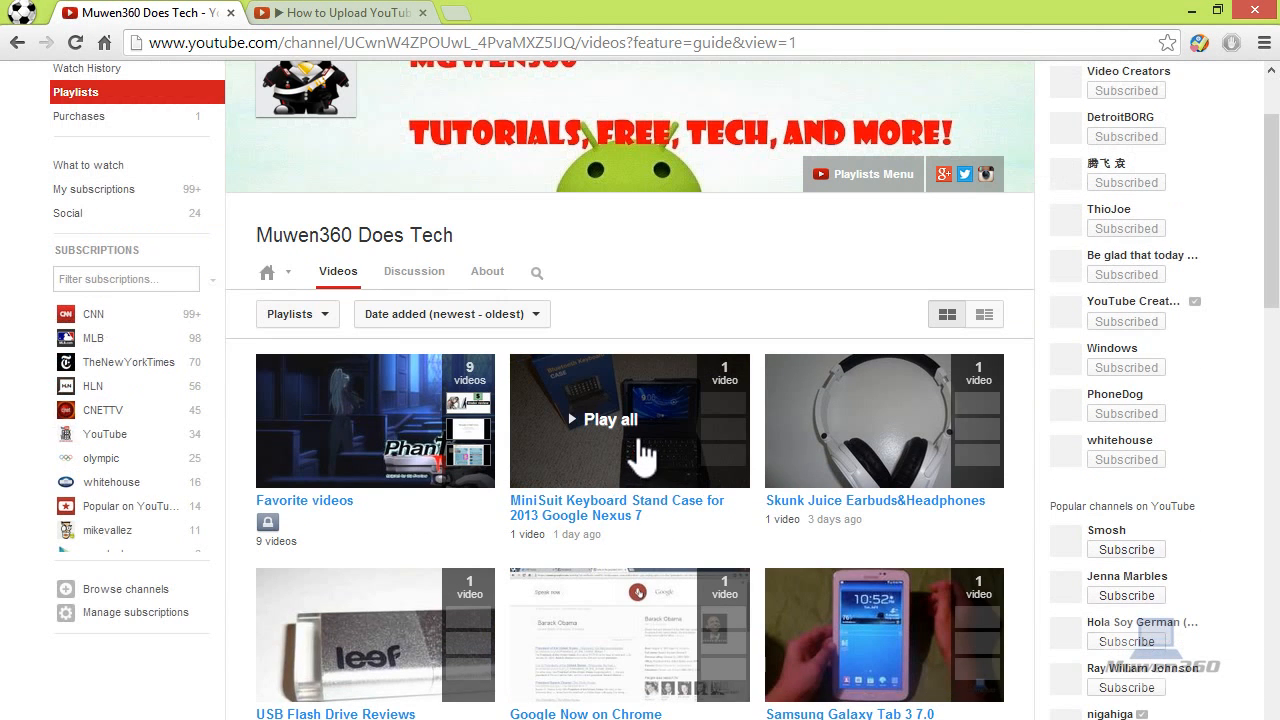
pyautogui.scroll(-3)
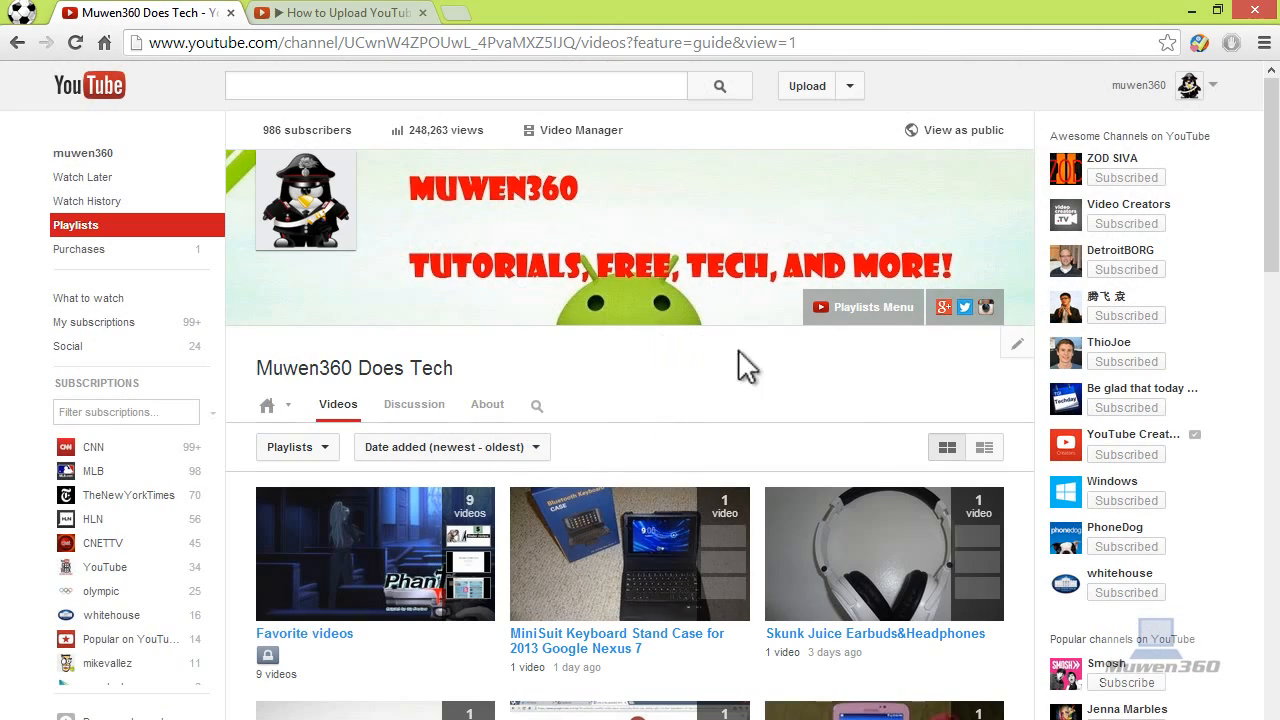
pyautogui.moveTo(722, 344)
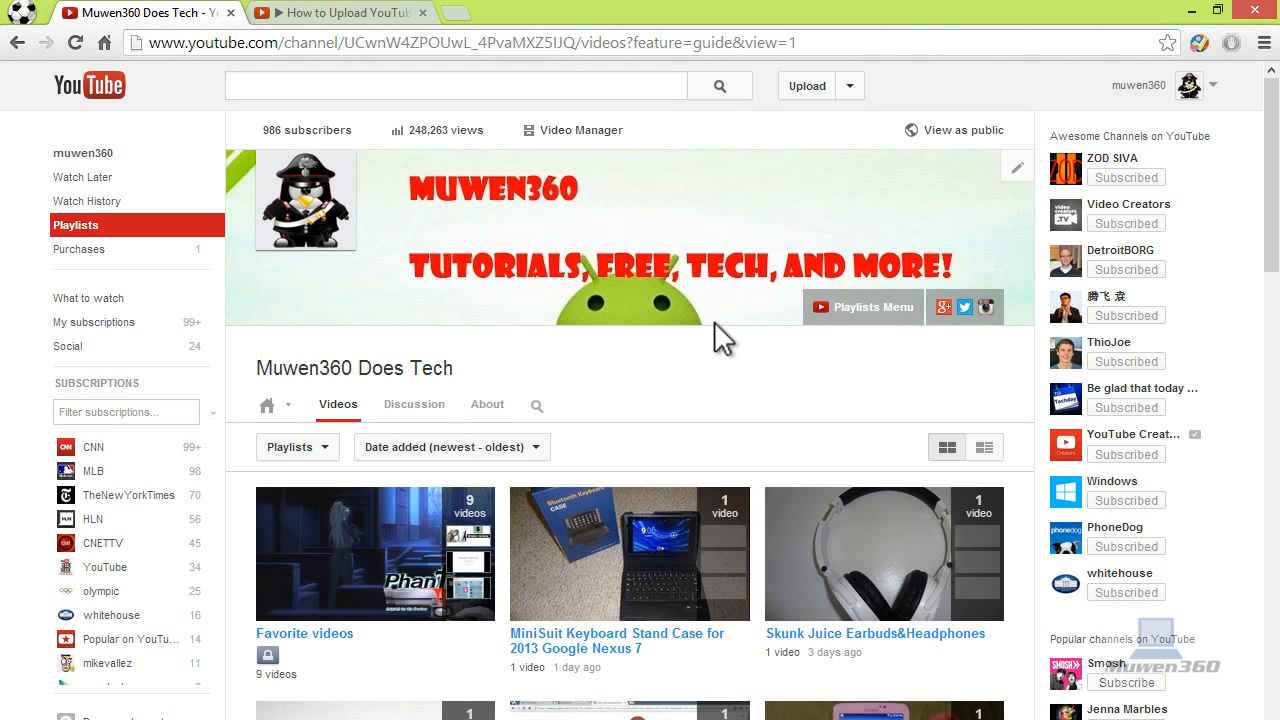
pyautogui.scroll(-3)
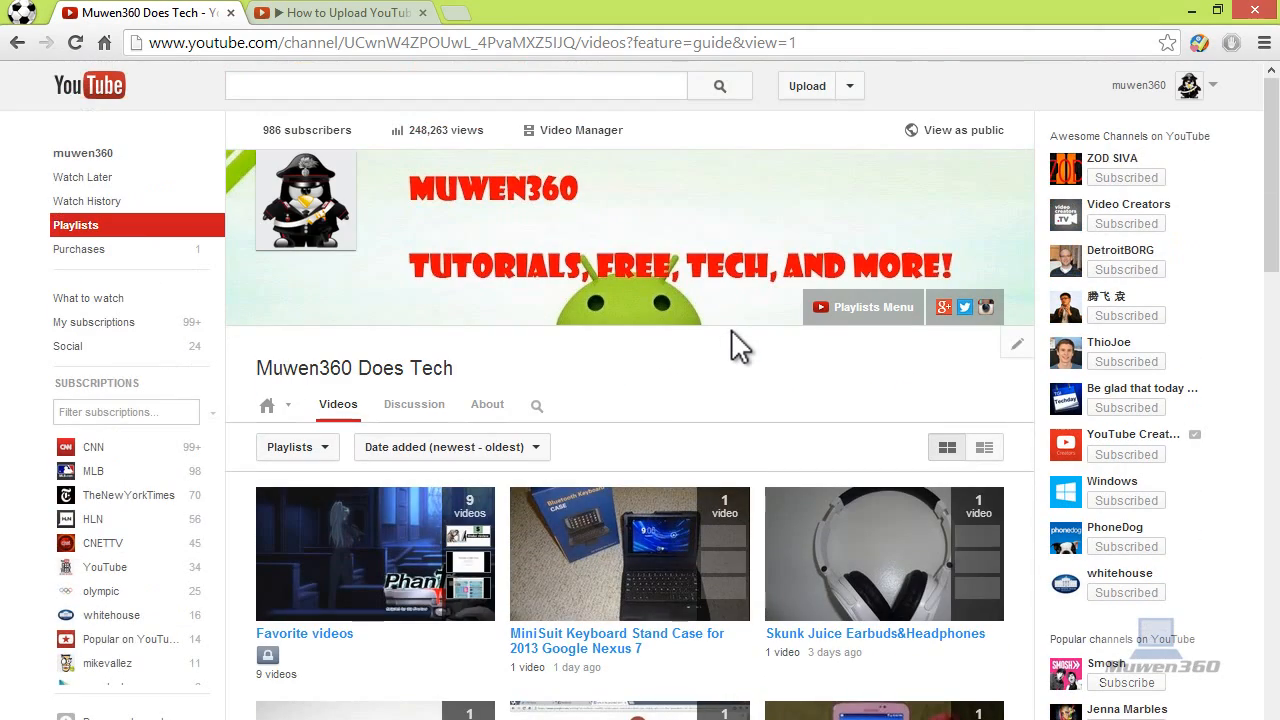
pyautogui.moveTo(630, 554)
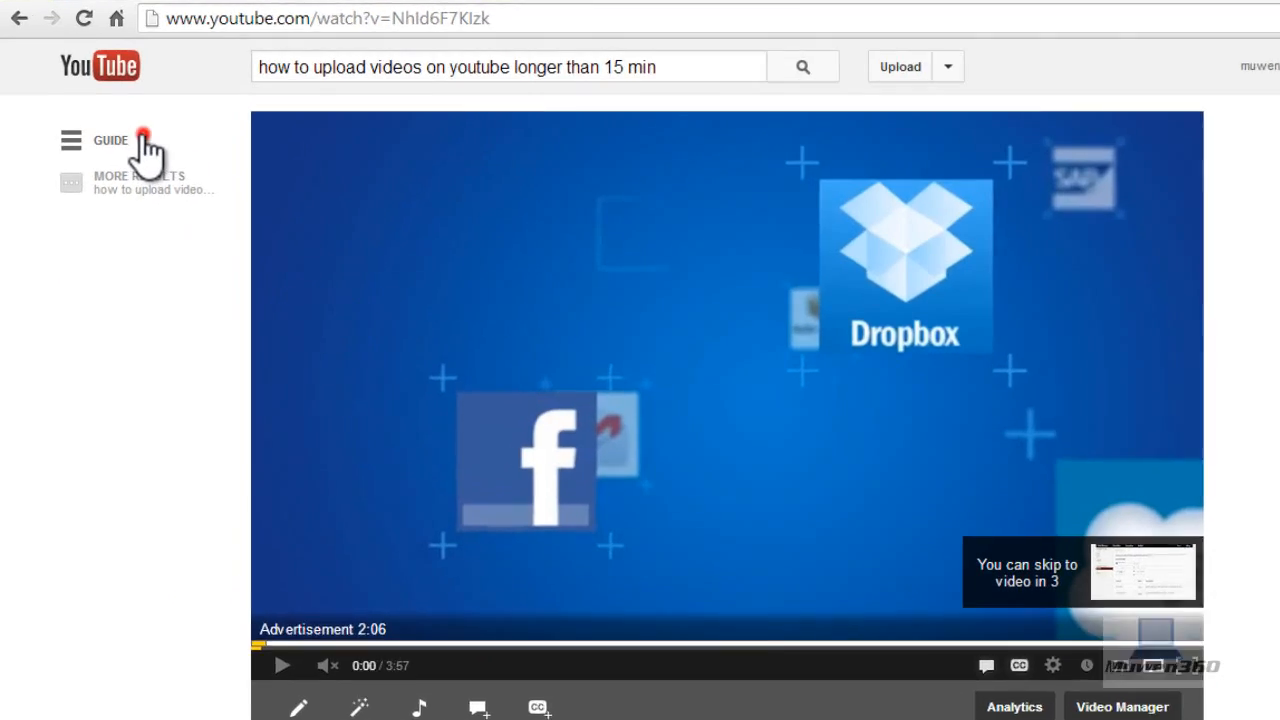
pyautogui.click(72, 140)
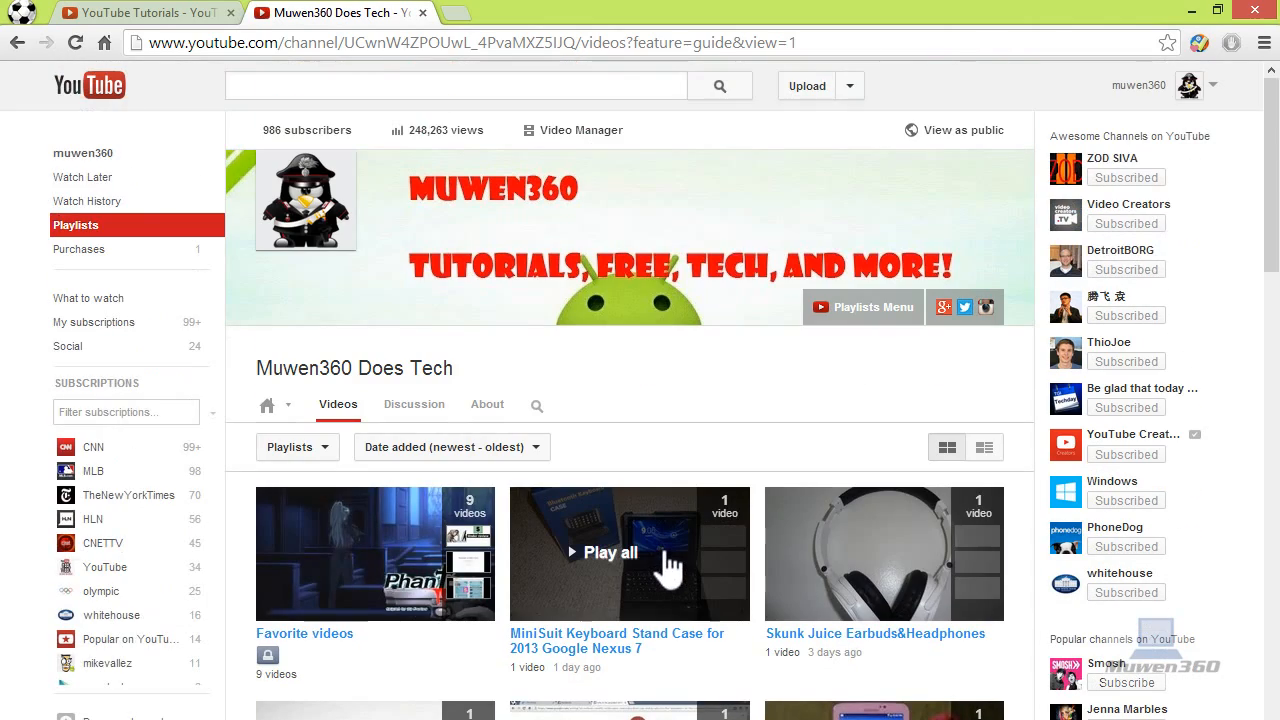
# Go to the YouTube Tutorials playlist with its 12 videos
pyautogui.scroll(-3)
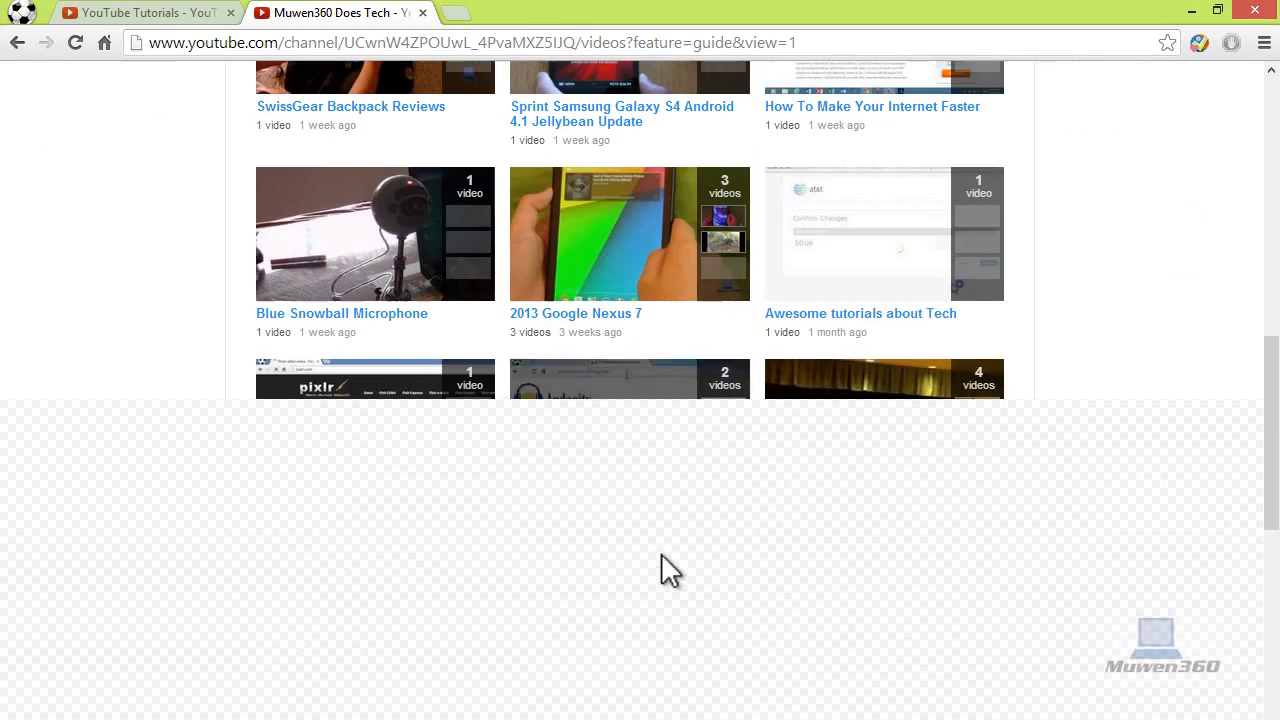
pyautogui.scroll(-3)
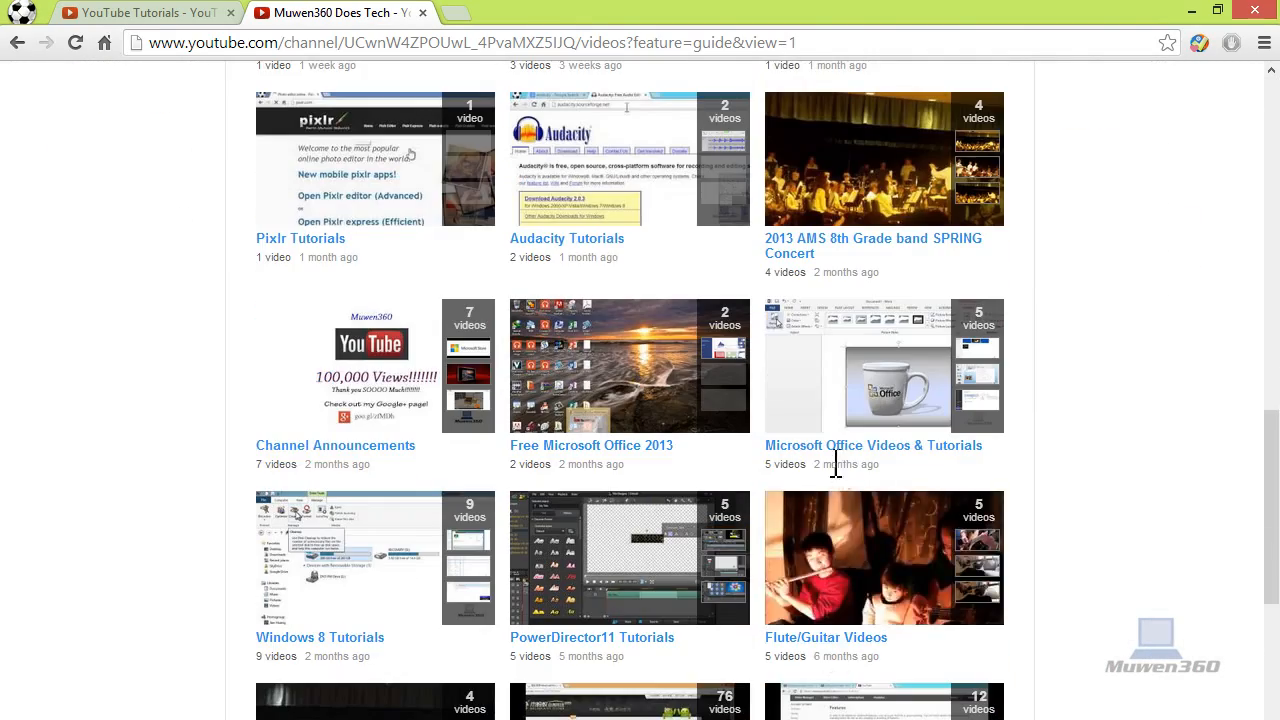
pyautogui.scroll(-3)
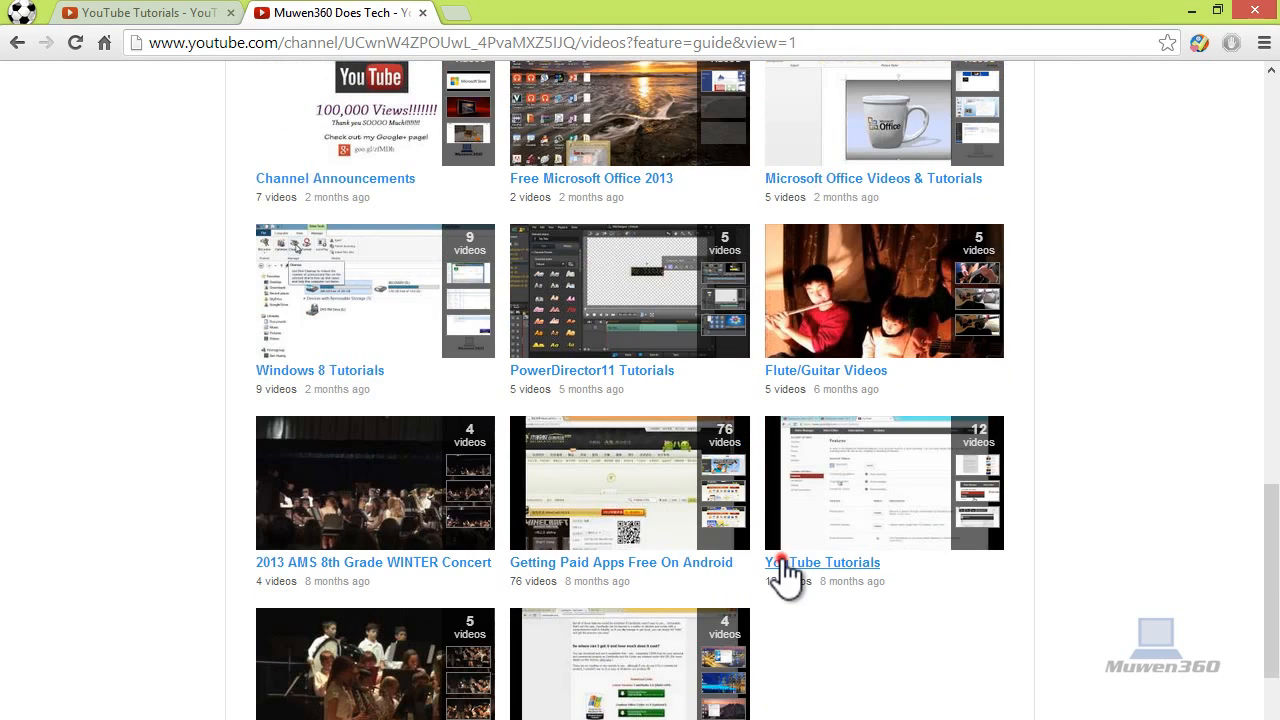
pyautogui.click(822, 562)
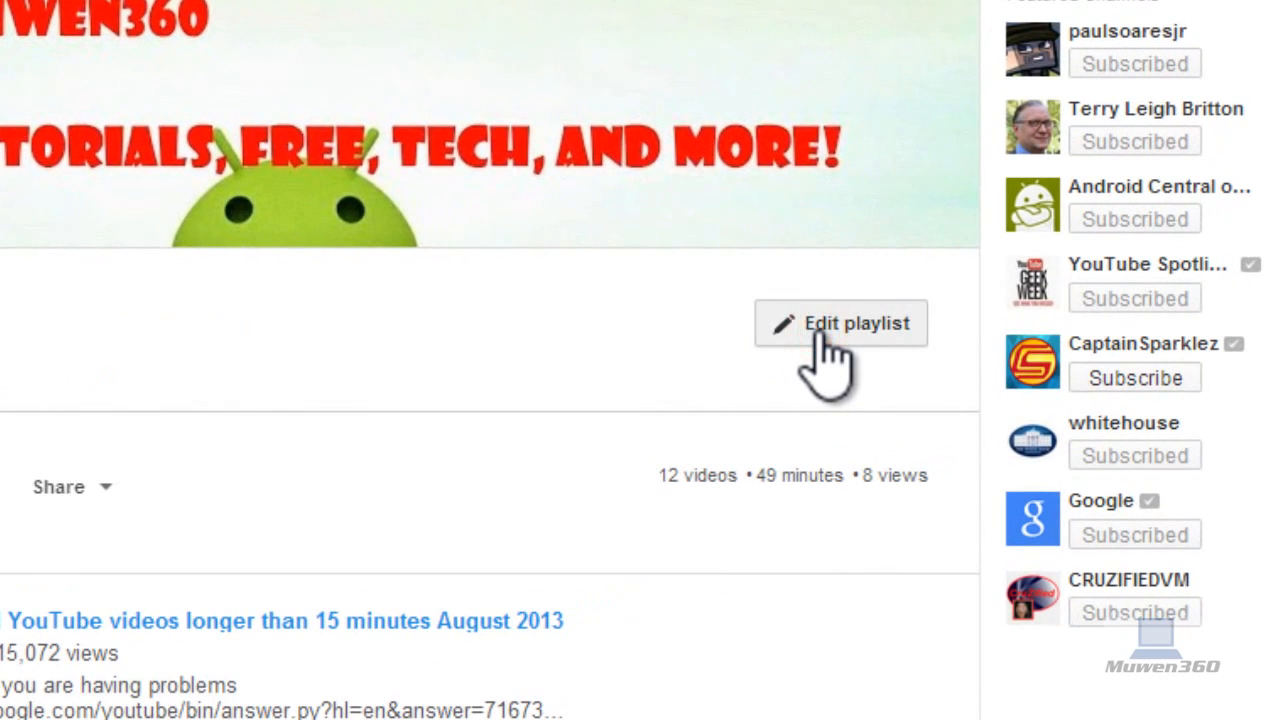
# In the playlist editor's Settings, set YouTube Tutorials as the official series playlist for its videos
pyautogui.click(840, 324)
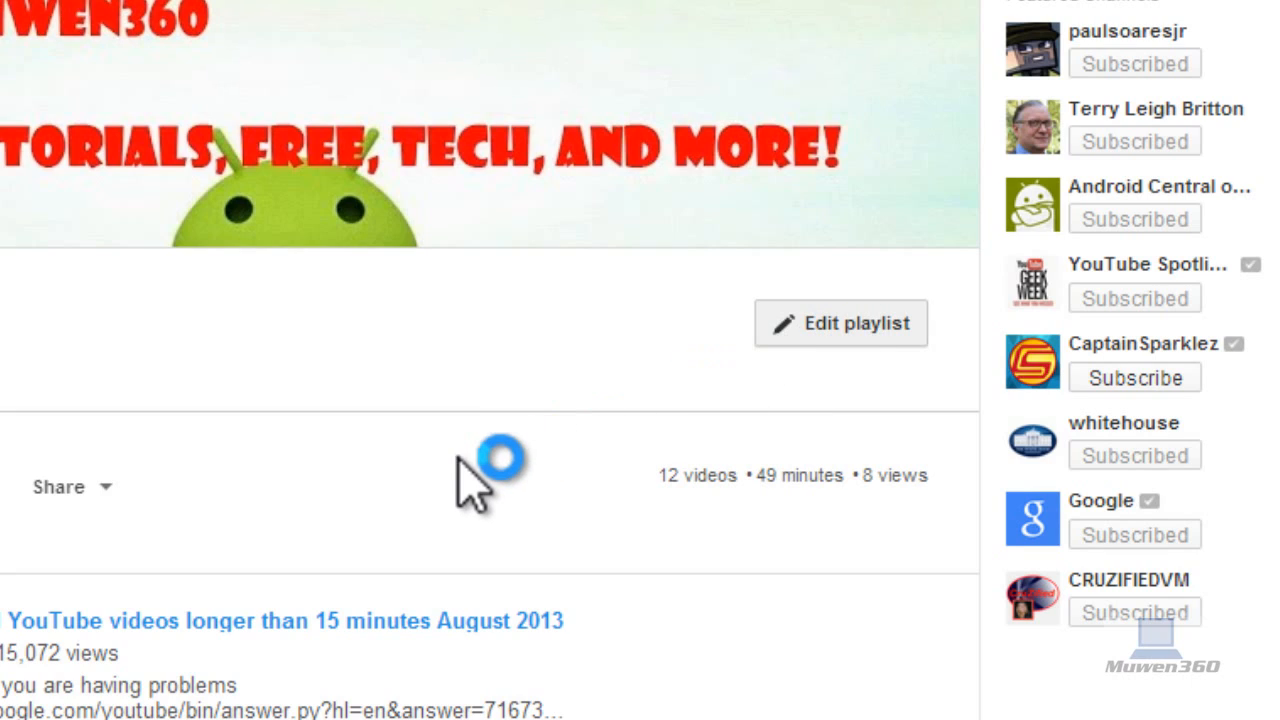
pyautogui.click(840, 324)
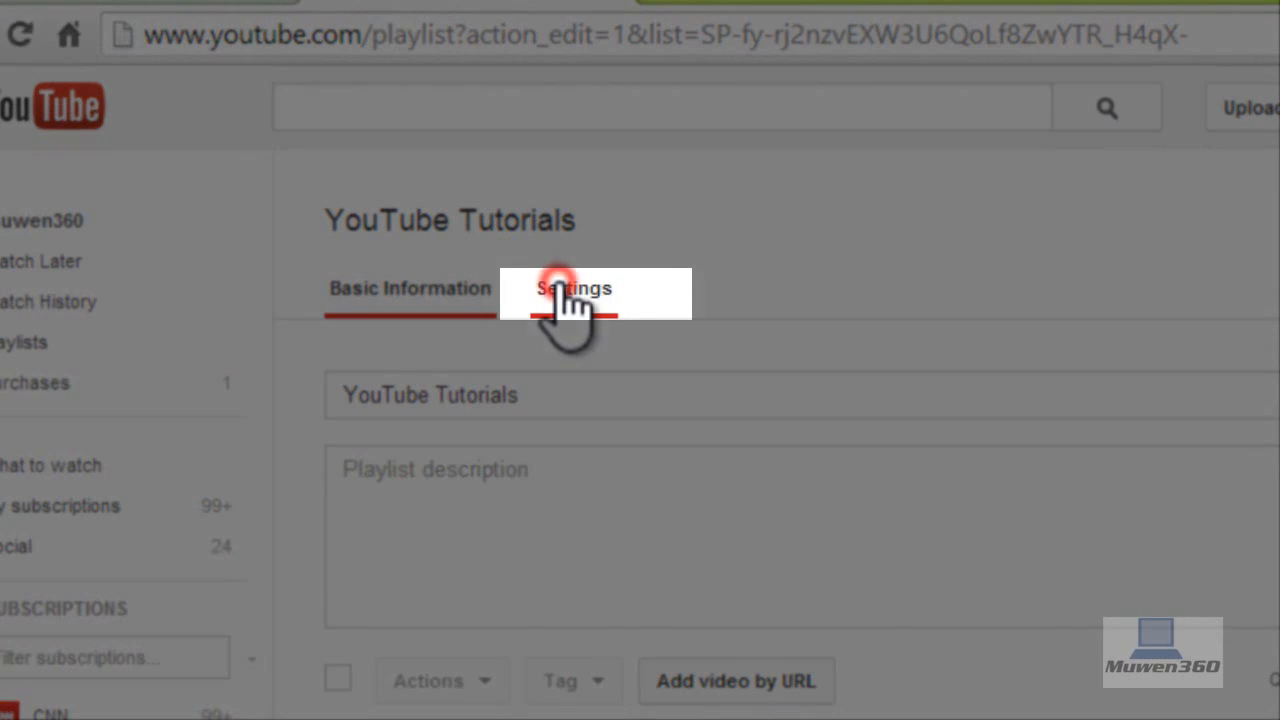
pyautogui.click(572, 288)
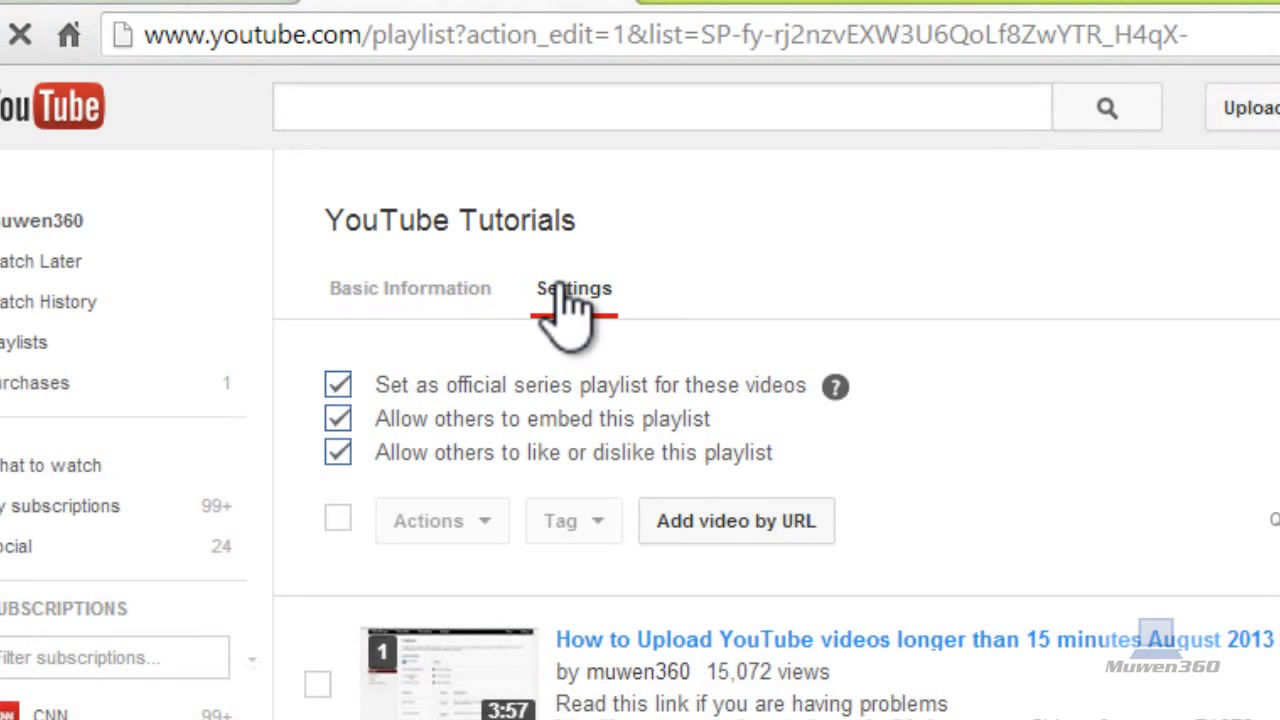
pyautogui.click(338, 384)
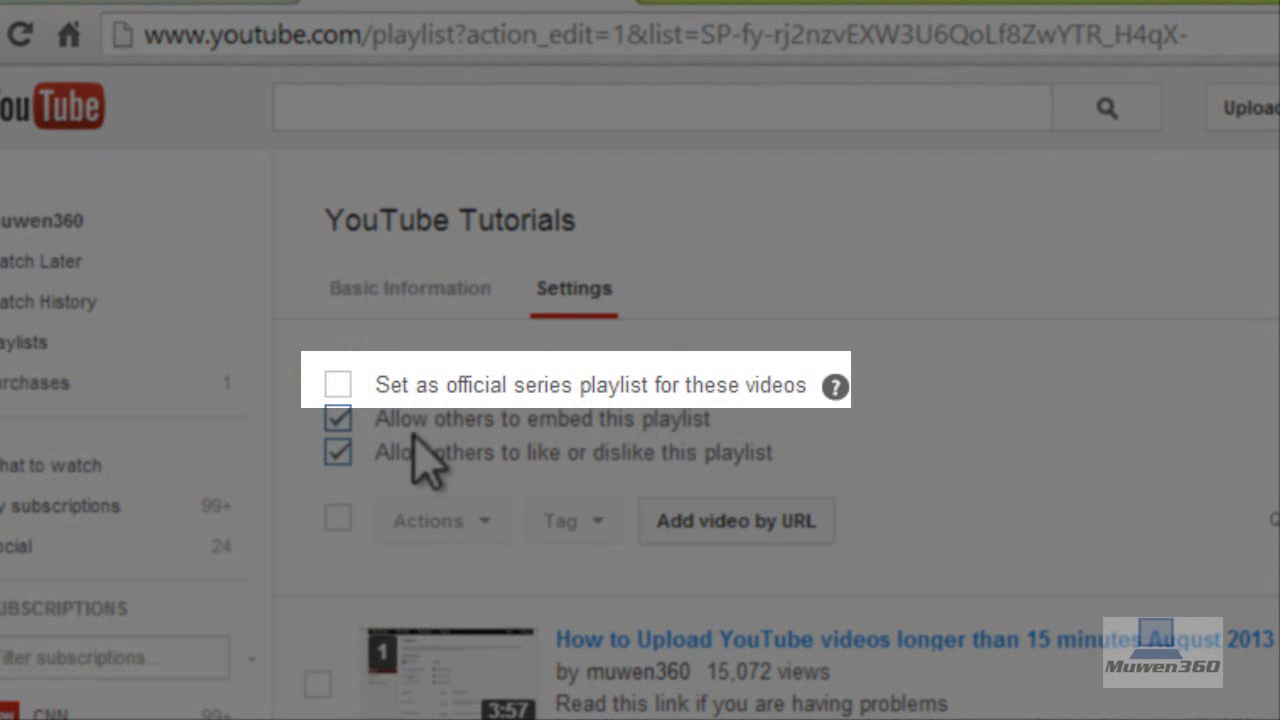
pyautogui.click(338, 384)
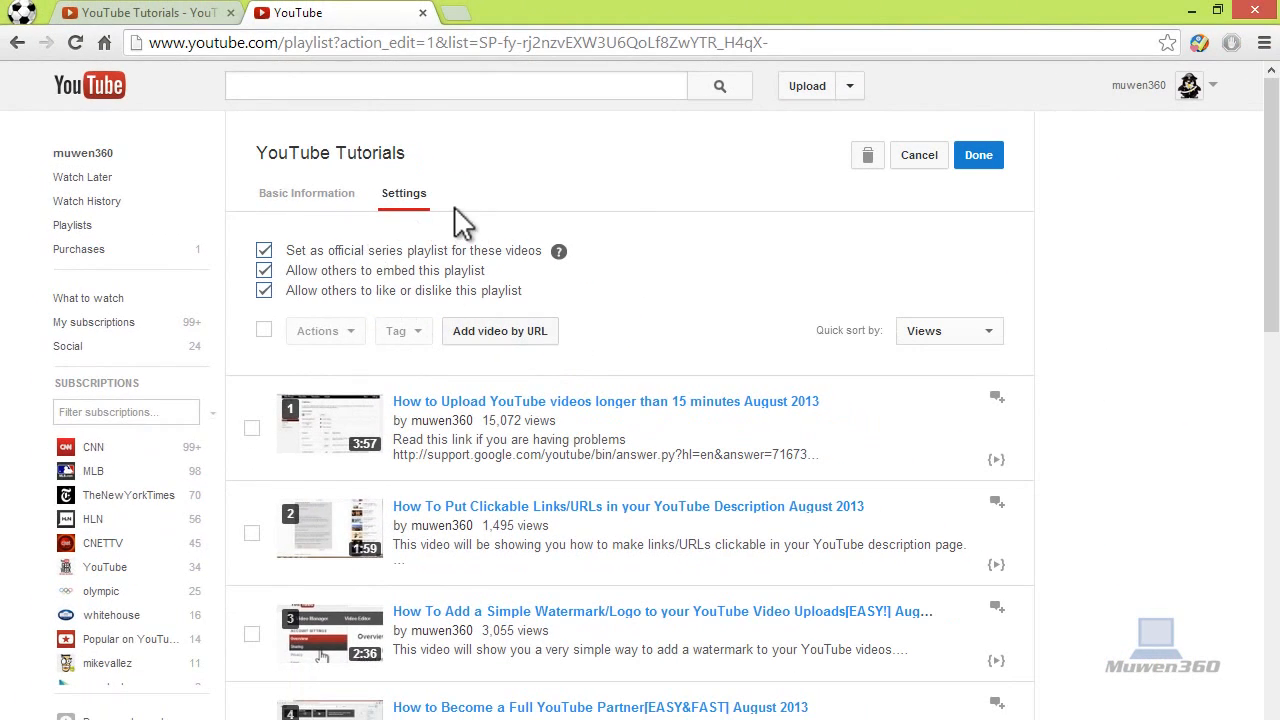
# Save the YouTube Tutorials playlist settings with Done
pyautogui.click(978, 156)
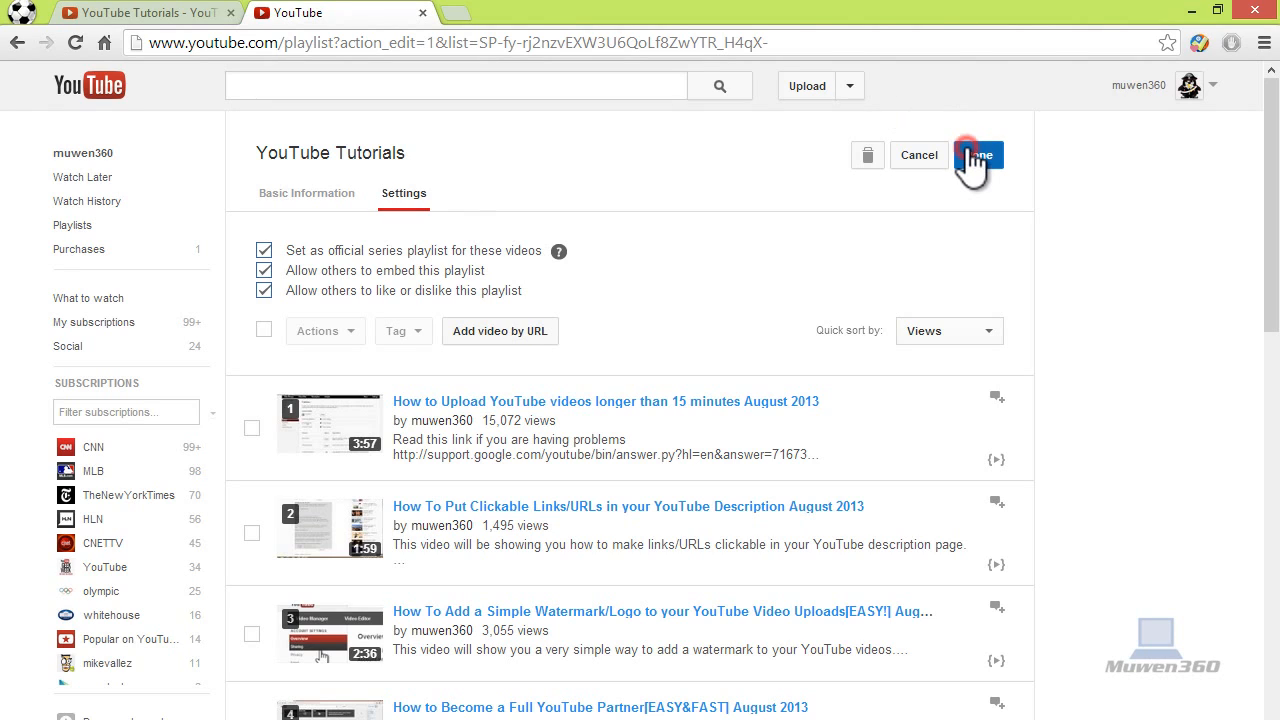
pyautogui.click(978, 156)
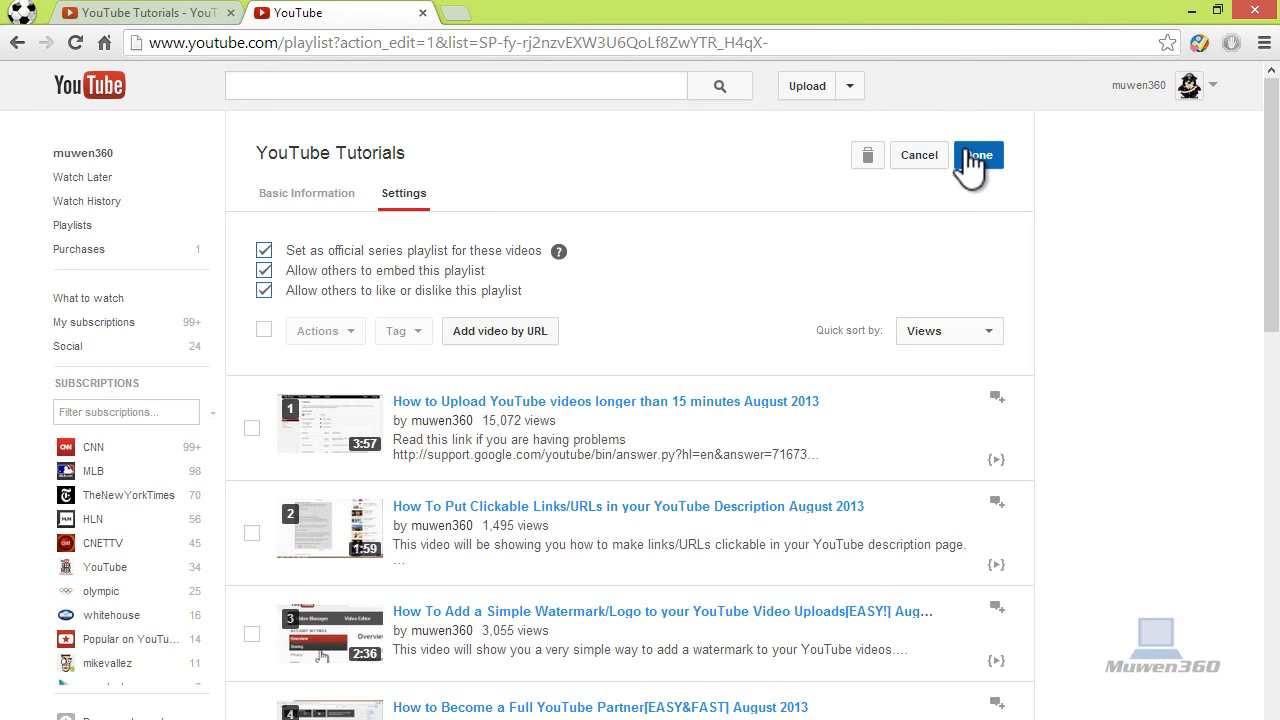
pyautogui.moveTo(938, 192)
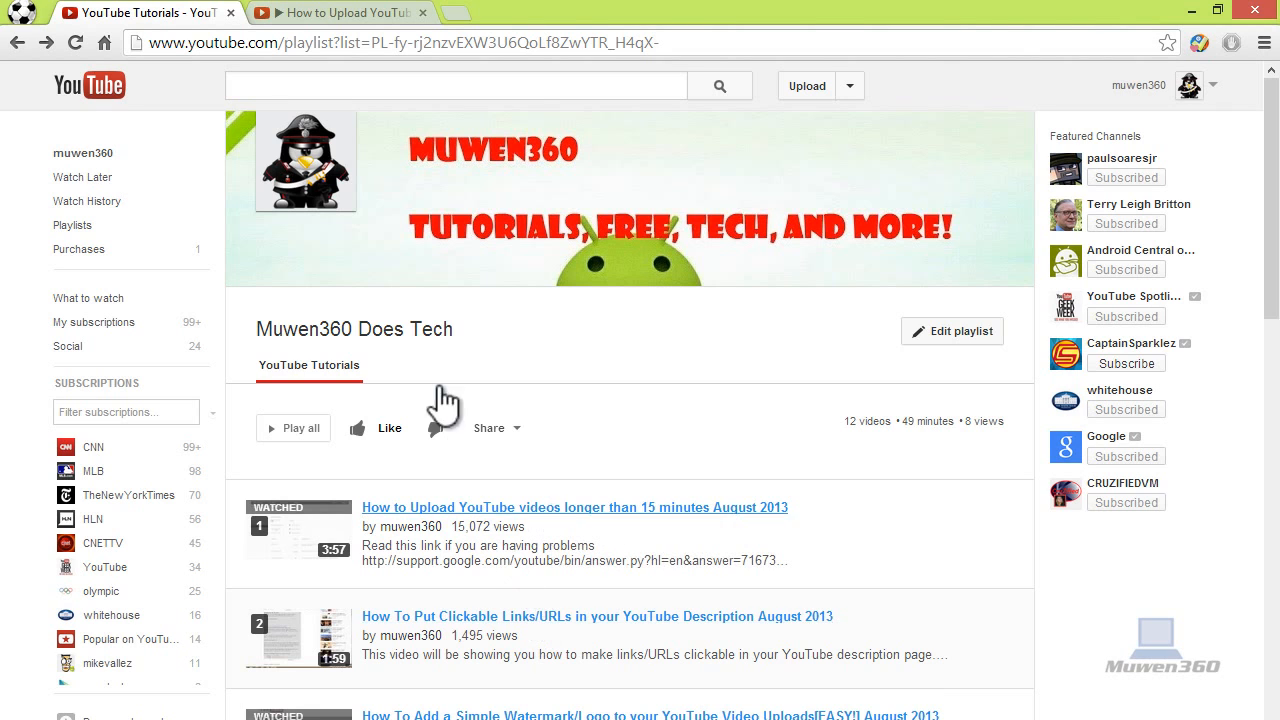
# View the first tutorial's watch page down to the 'Next in YouTube Tutorials' sidebar entry
pyautogui.click(576, 508)
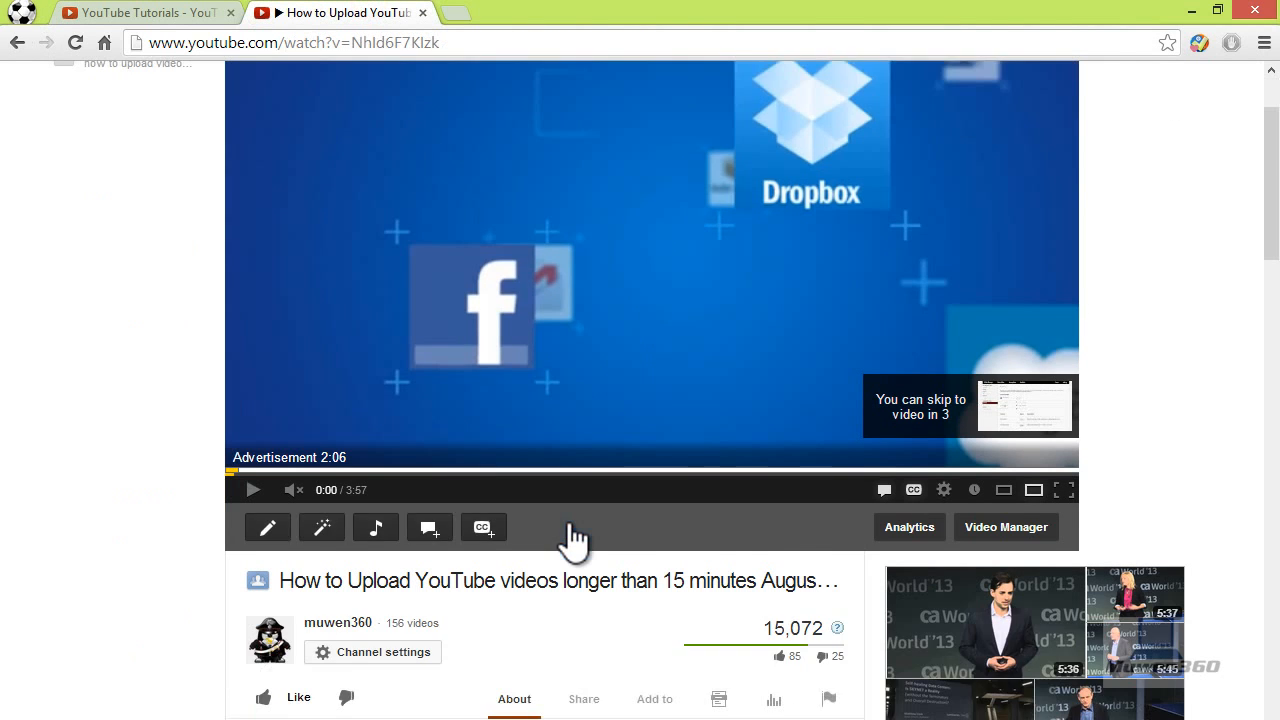
pyautogui.scroll(-3)
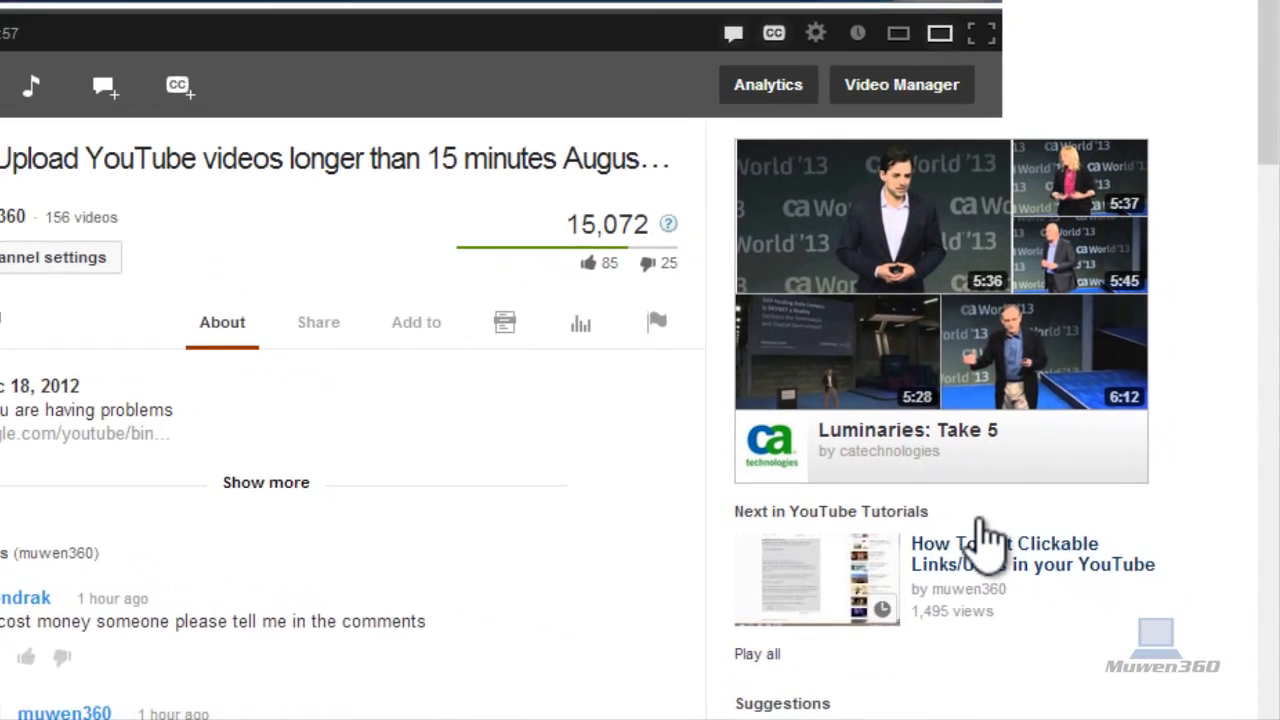
pyautogui.scroll(-3)
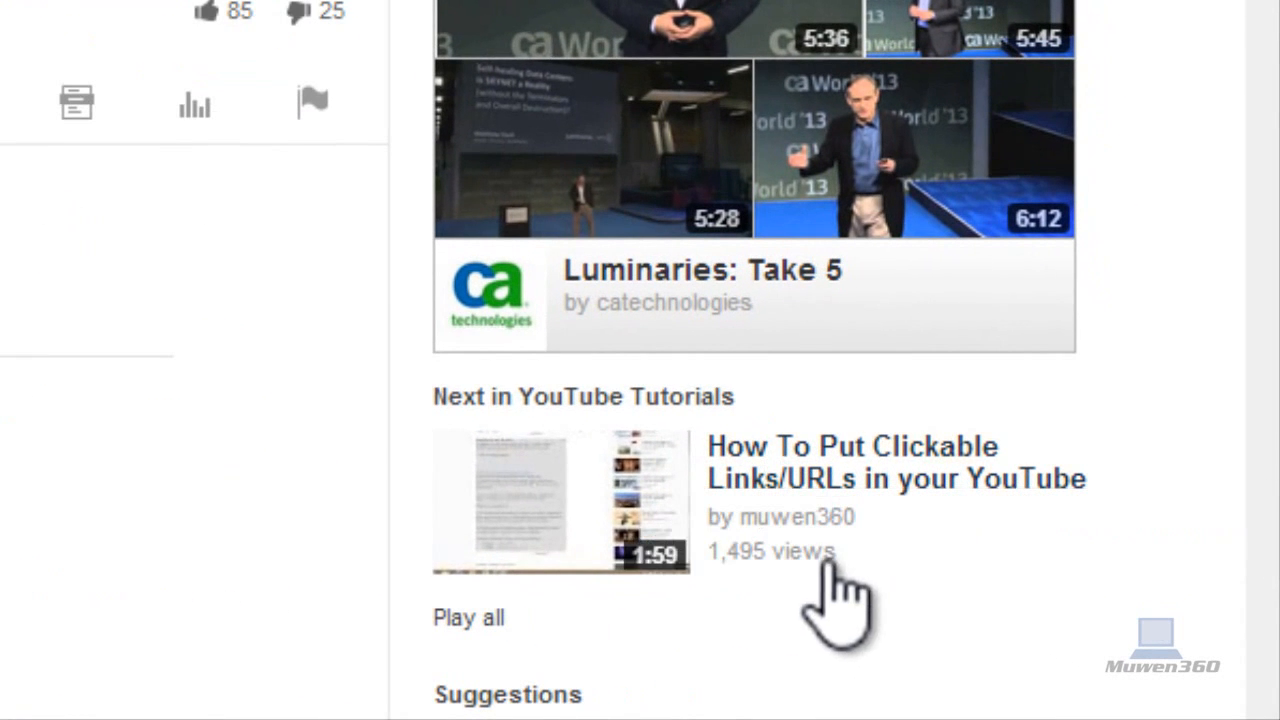
pyautogui.moveTo(820, 490)
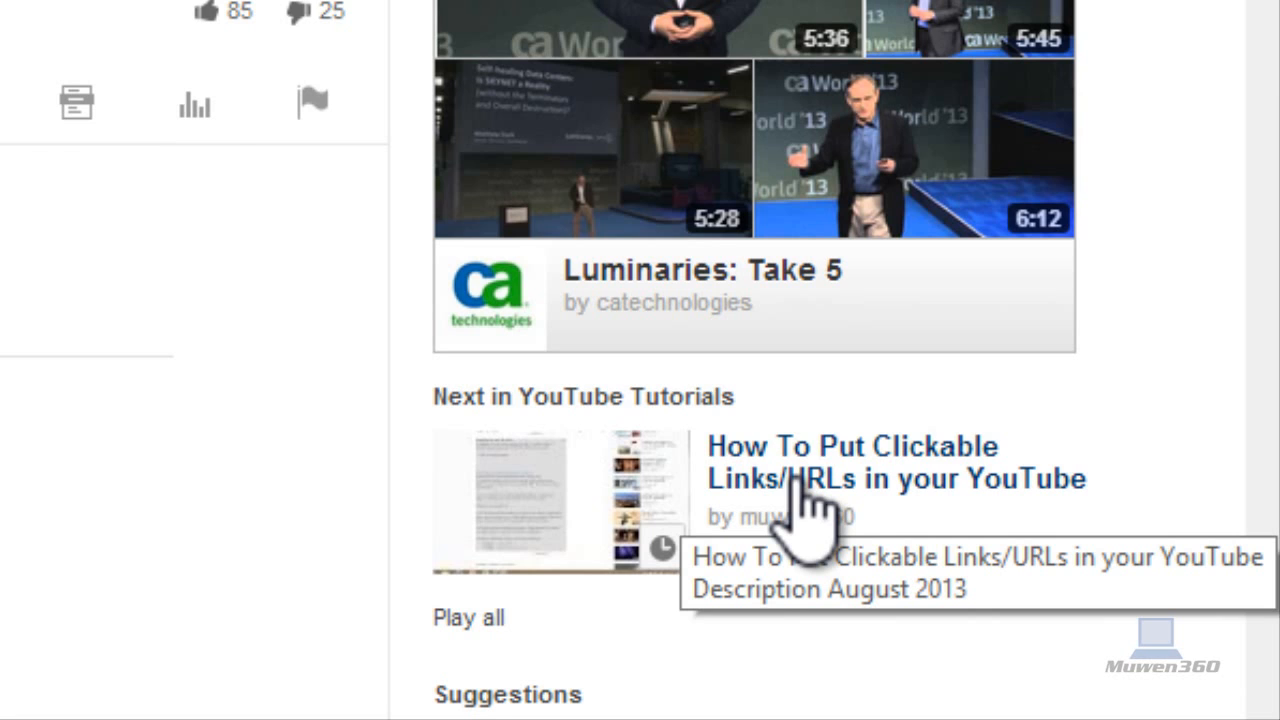
pyautogui.scroll(-3)
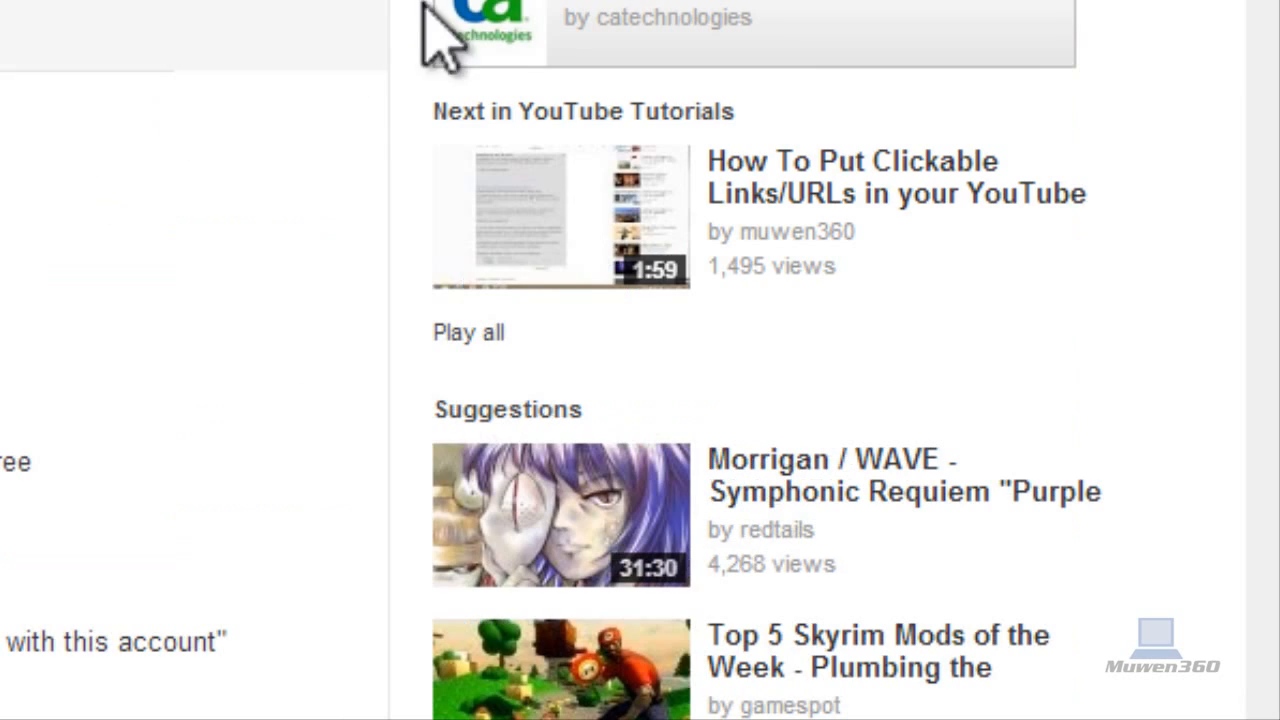
pyautogui.moveTo(810, 210)
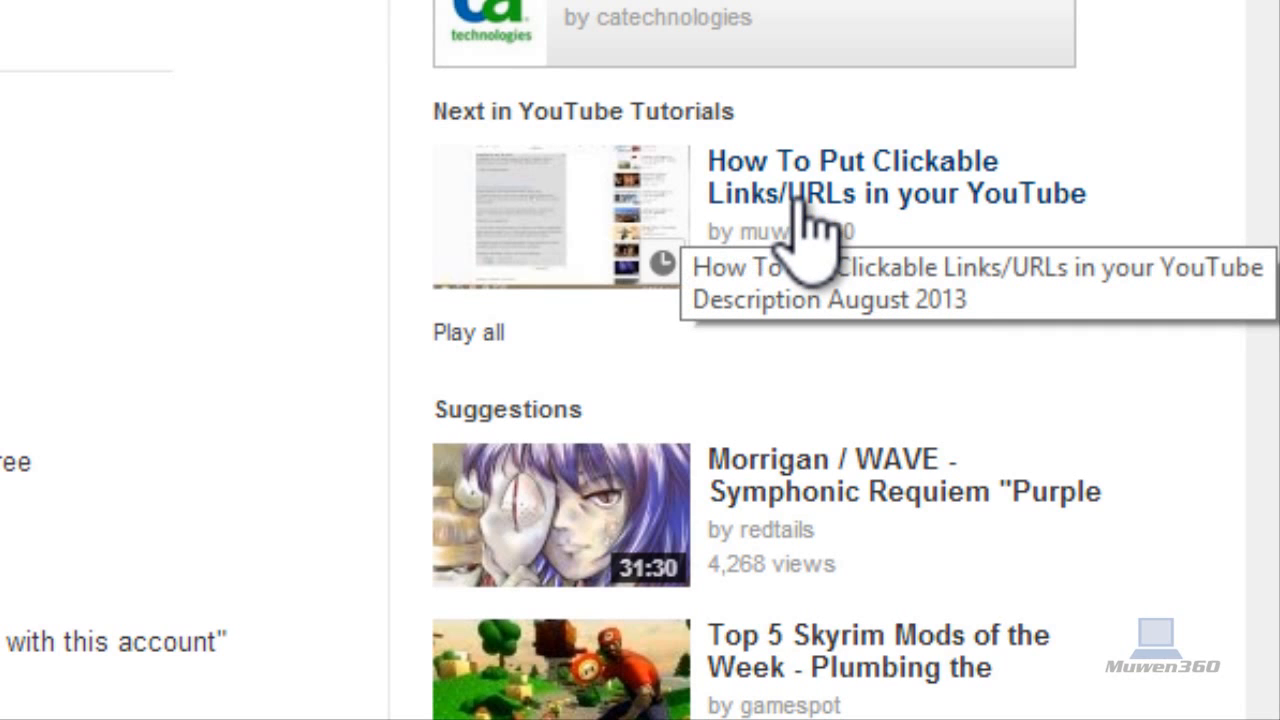
pyautogui.moveTo(736, 104)
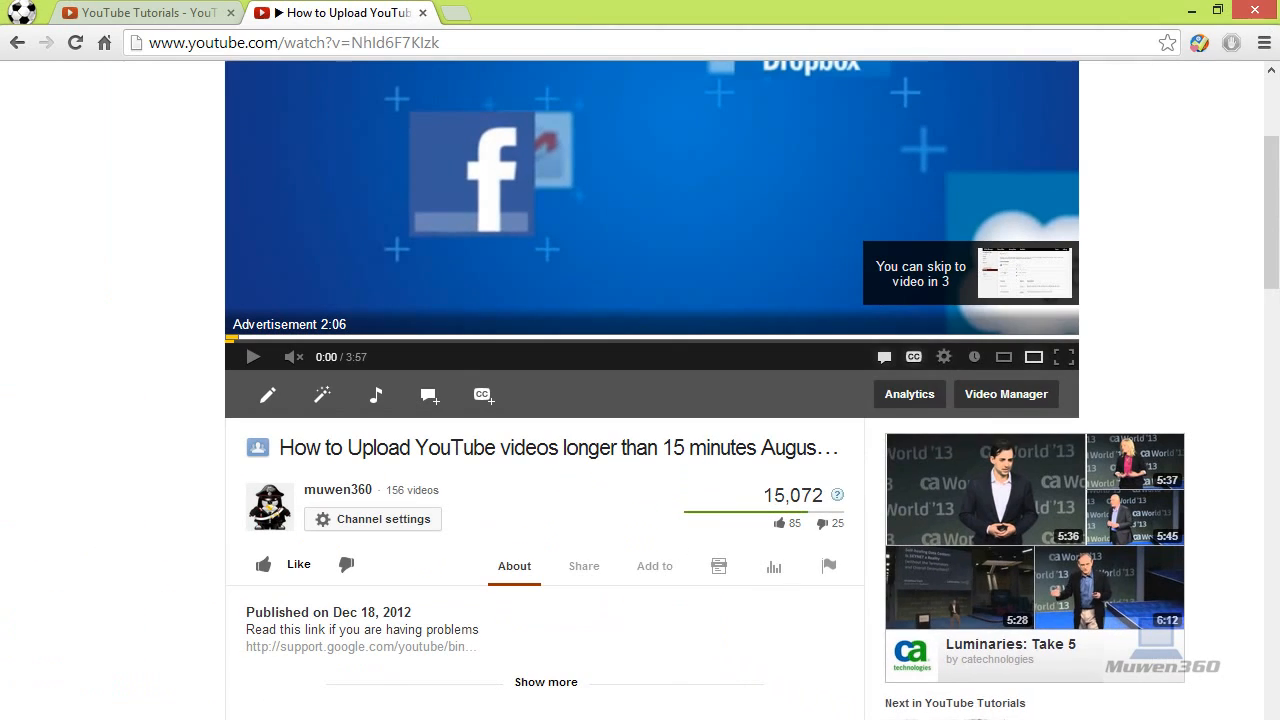
pyautogui.scroll(3)
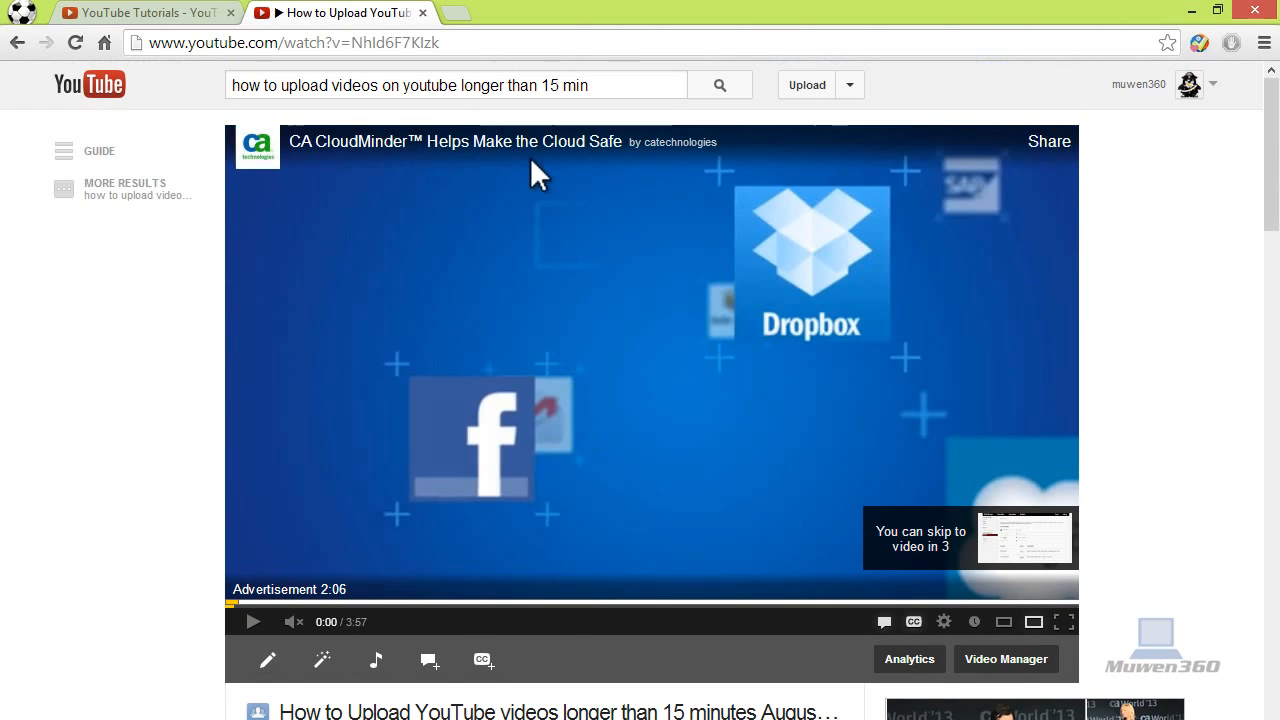
pyautogui.scroll(-3)
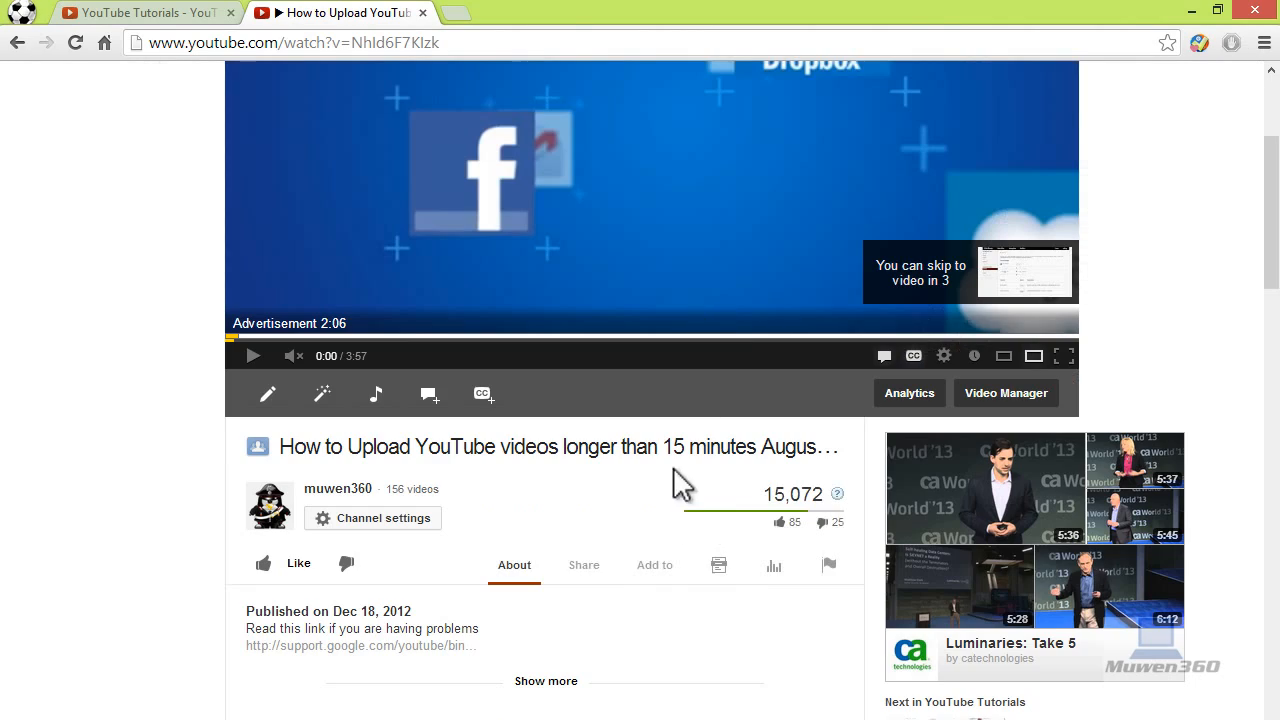
pyautogui.moveTo(1044, 716)
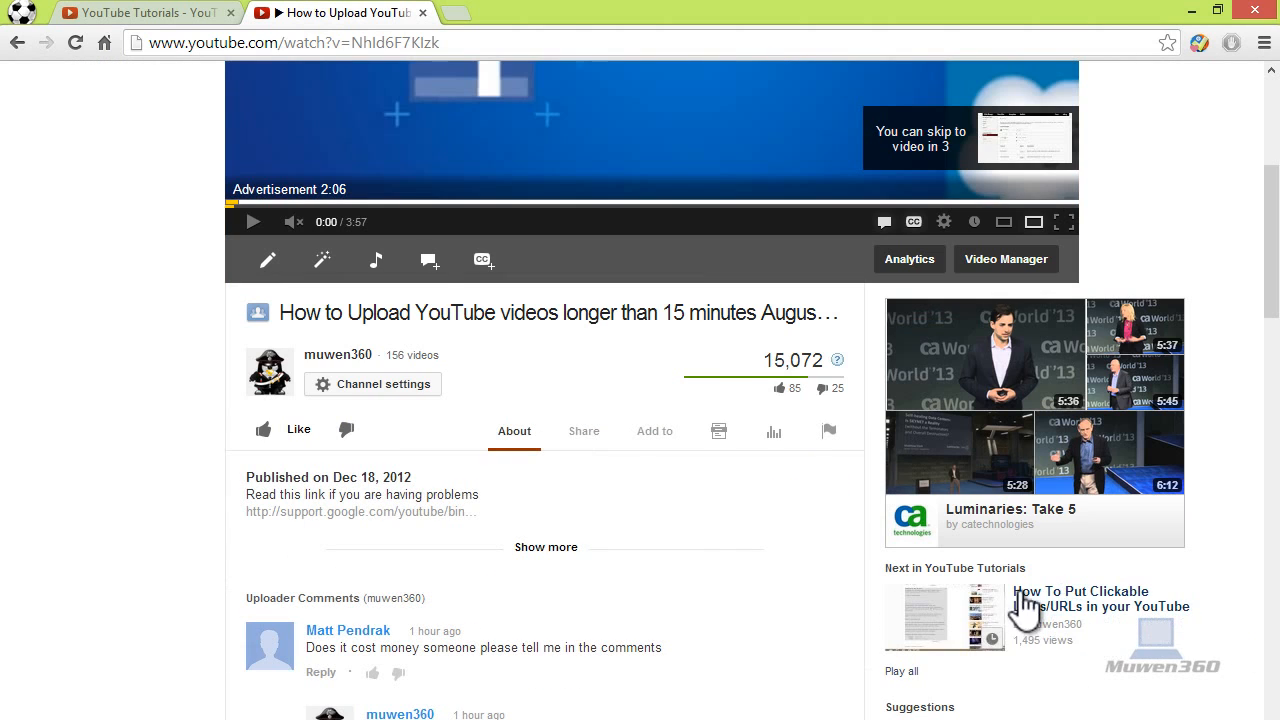
pyautogui.scroll(3)
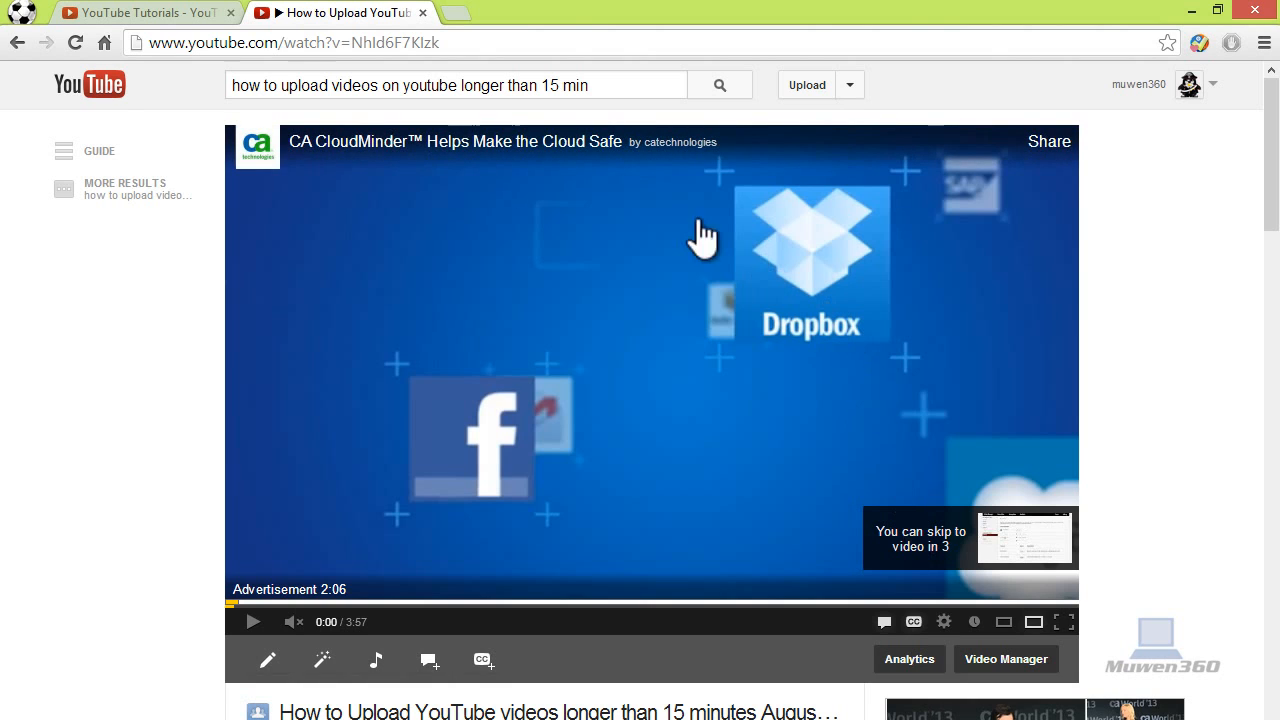
pyautogui.moveTo(416, 176)
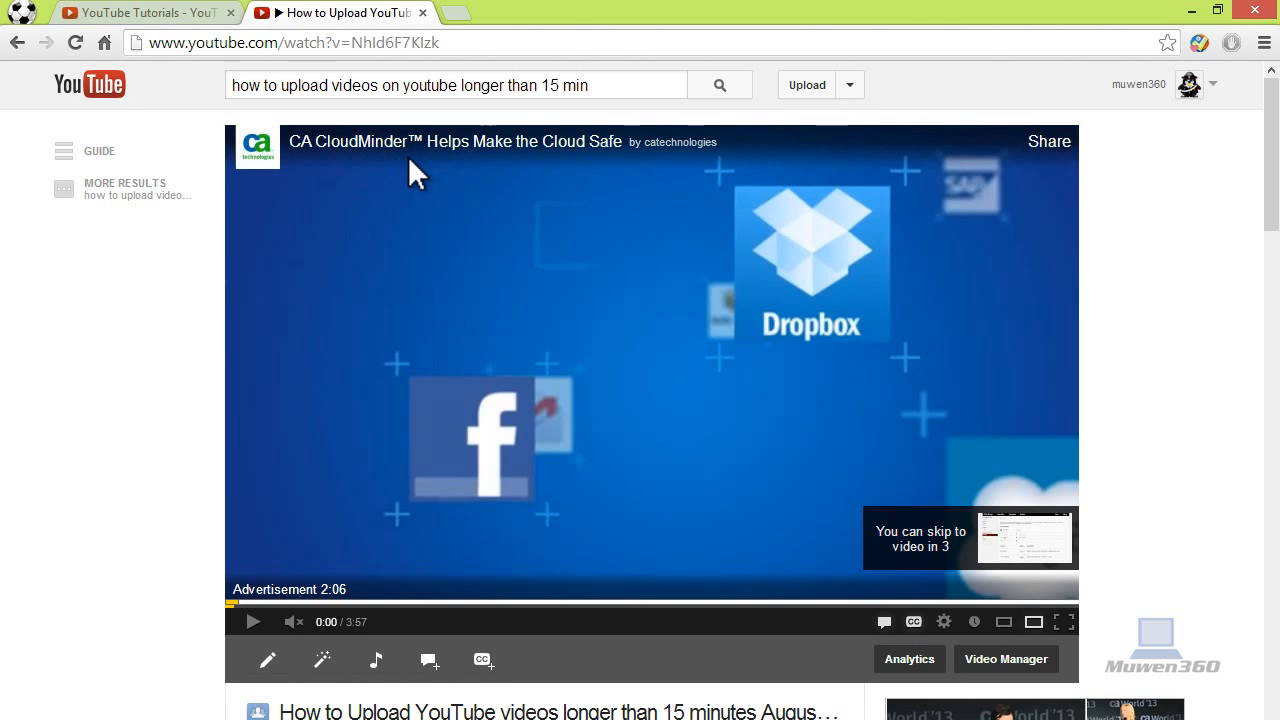